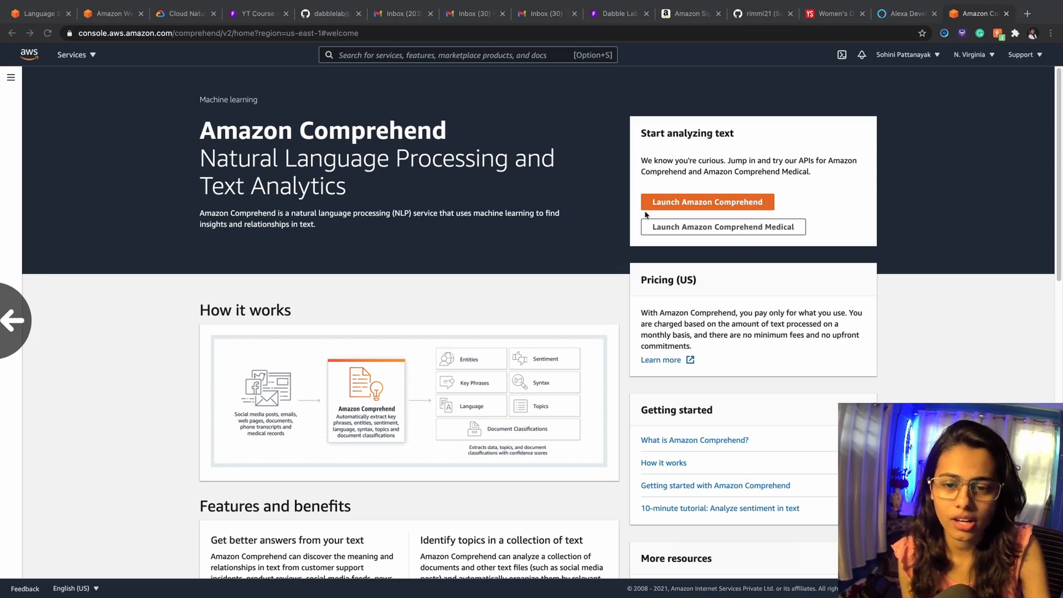
pyautogui.moveTo(685, 185)
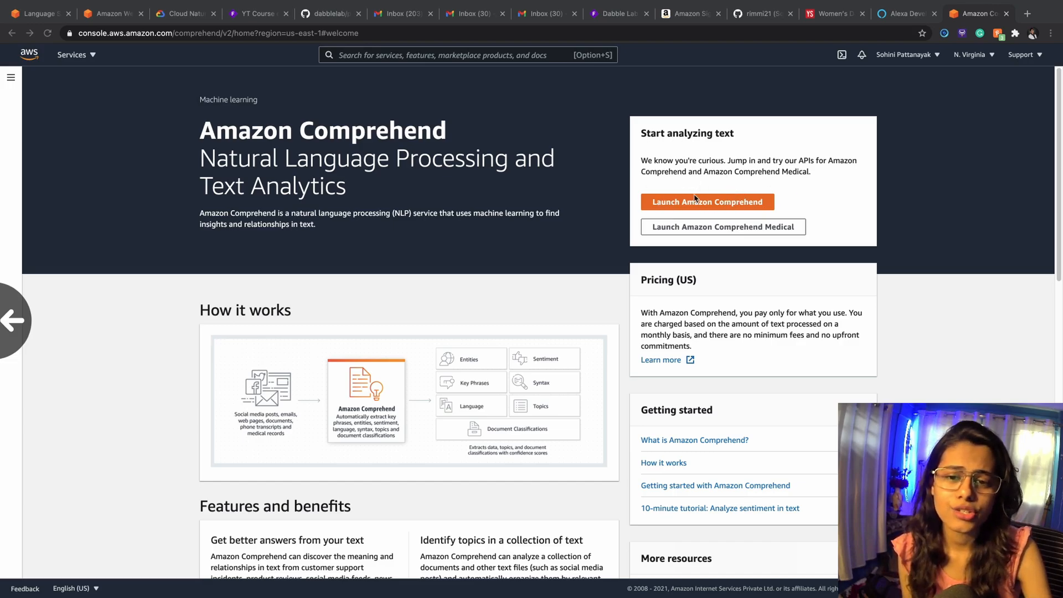
# Launch the Amazon Comprehend real-time analysis console with the sample bill text loaded
pyautogui.click(707, 202)
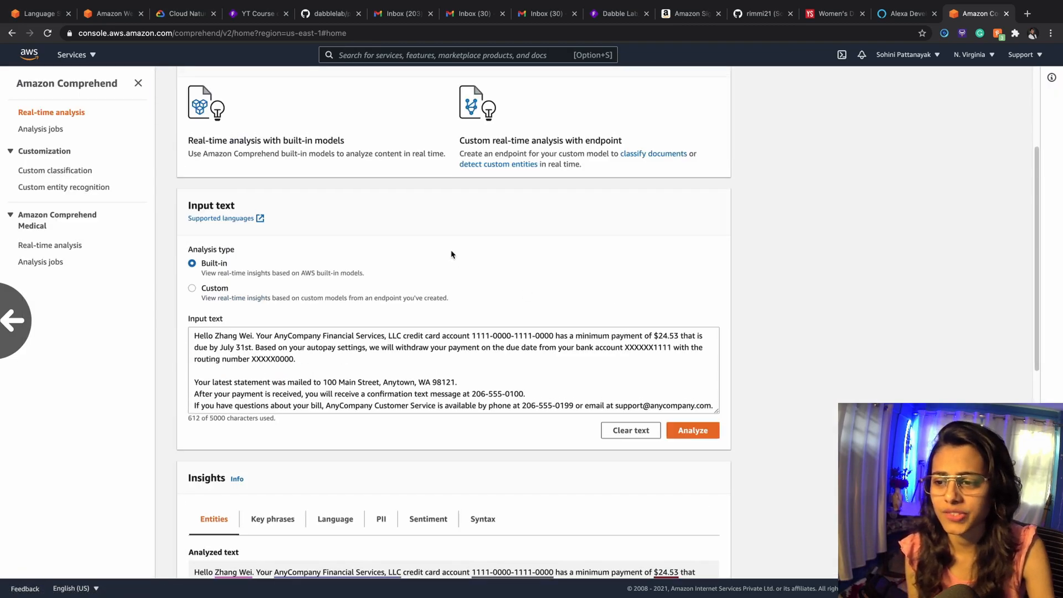
pyautogui.moveTo(778, 196)
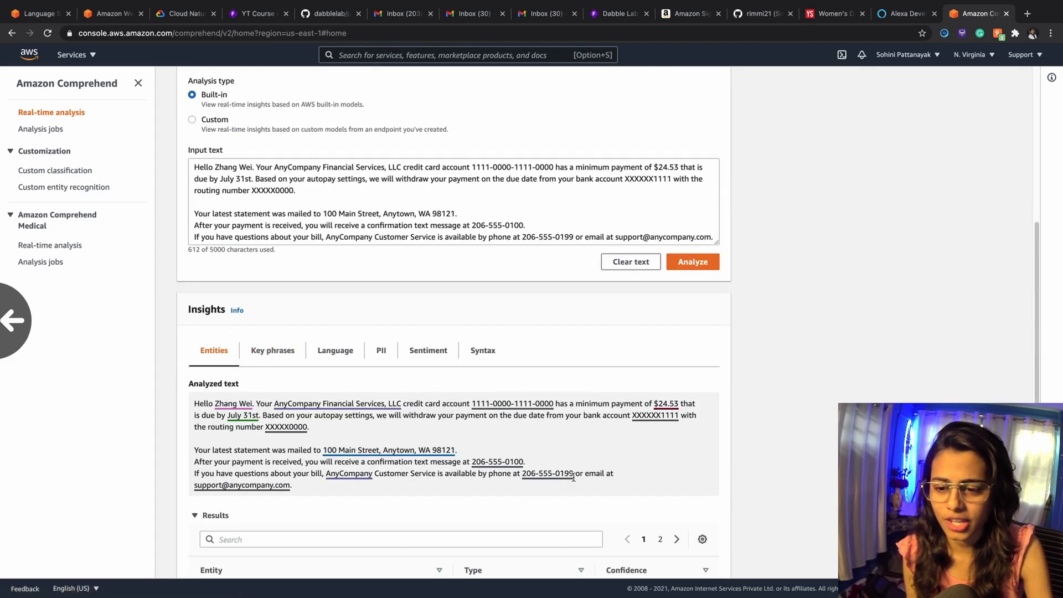
pyautogui.scroll(3)
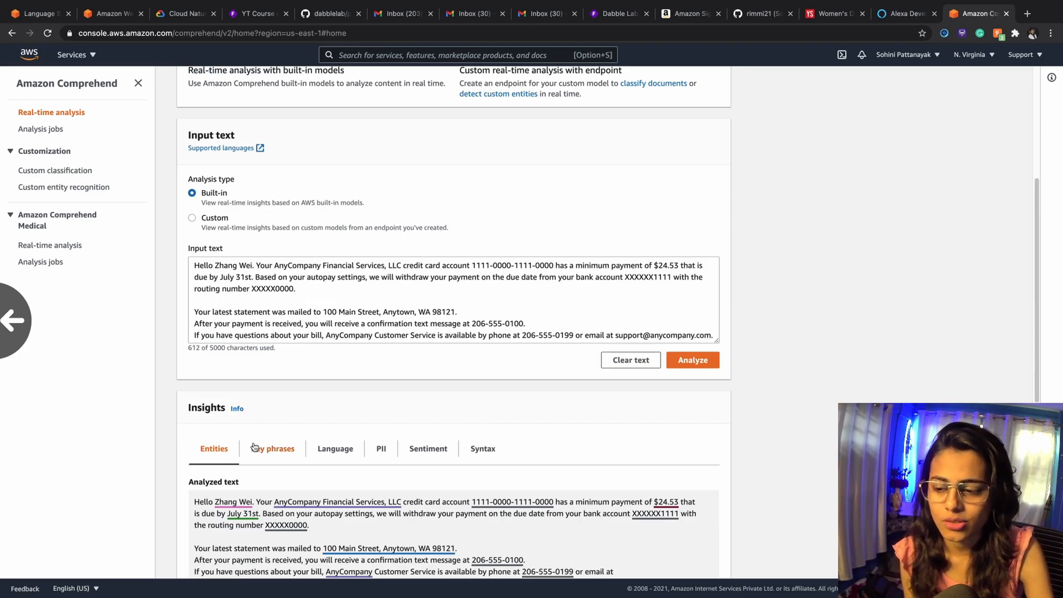
pyautogui.moveTo(380, 459)
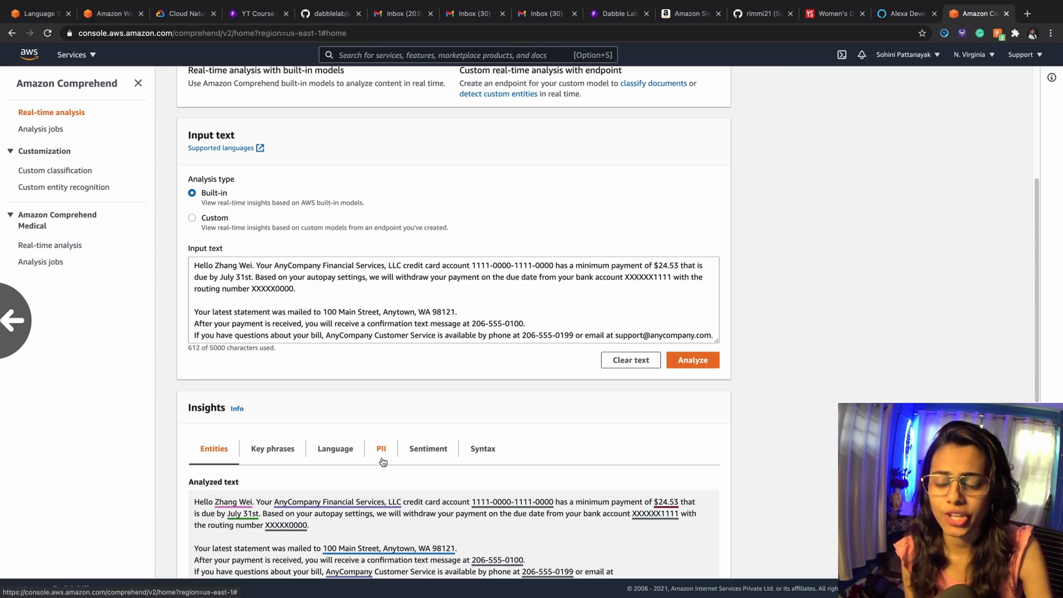
pyautogui.moveTo(511, 446)
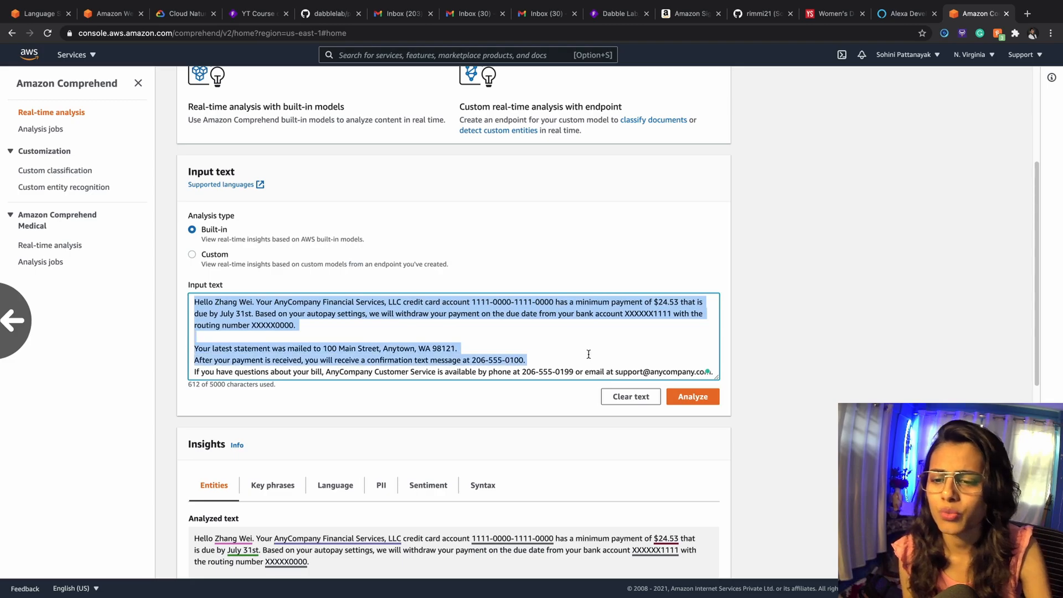
pyautogui.click(380, 319)
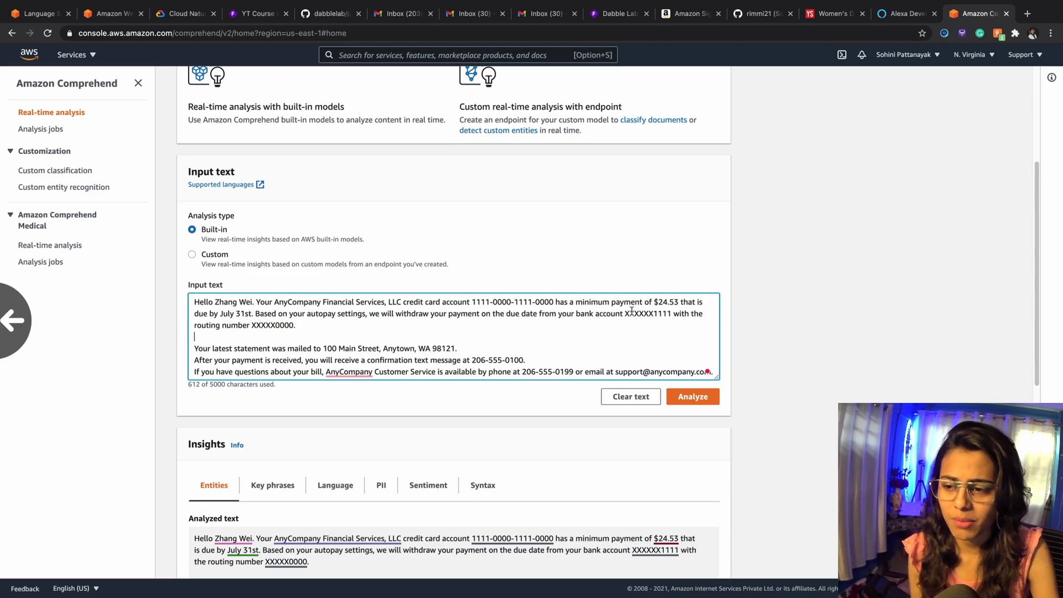
pyautogui.moveTo(742, 332)
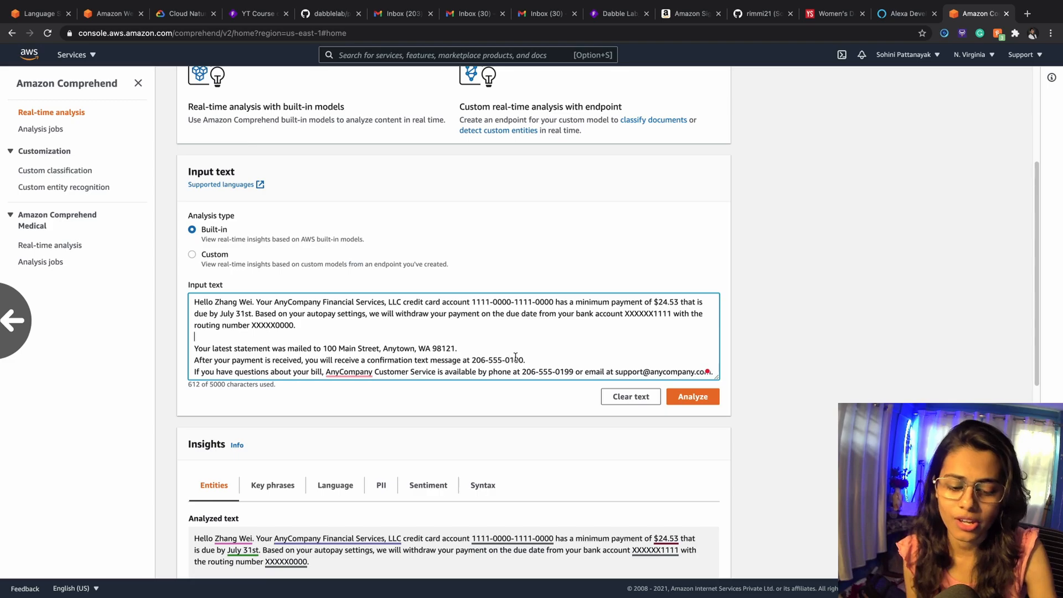
pyautogui.scroll(-3)
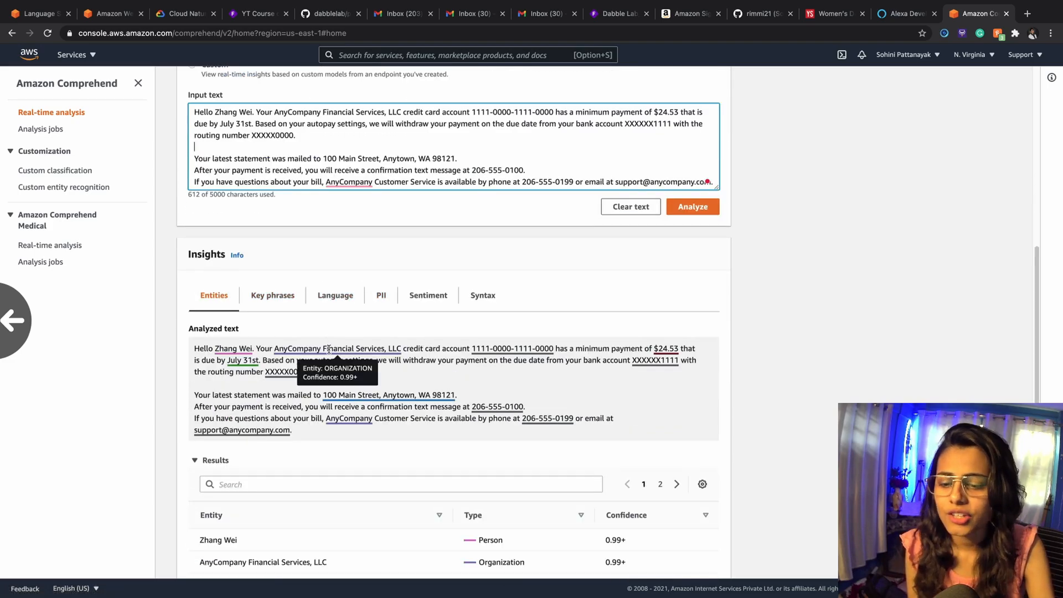
pyautogui.moveTo(532, 204)
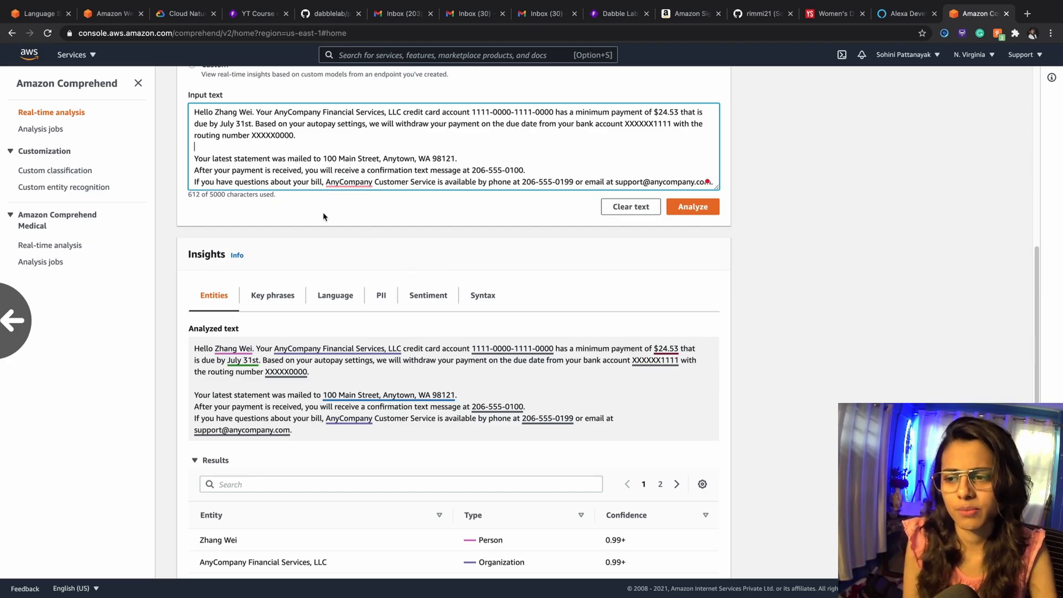
pyautogui.scroll(-3)
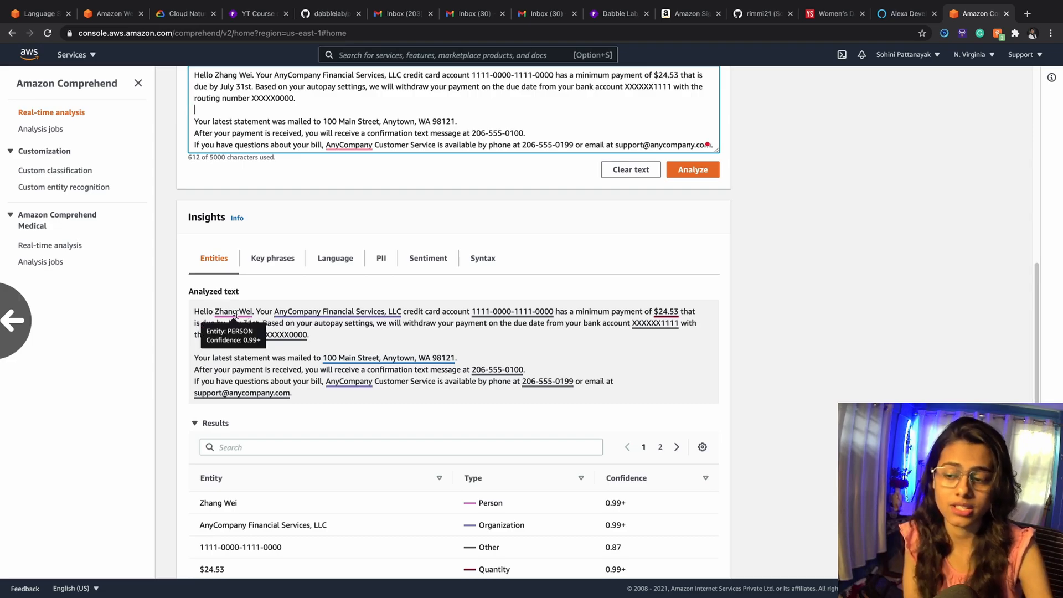
pyautogui.moveTo(241, 323)
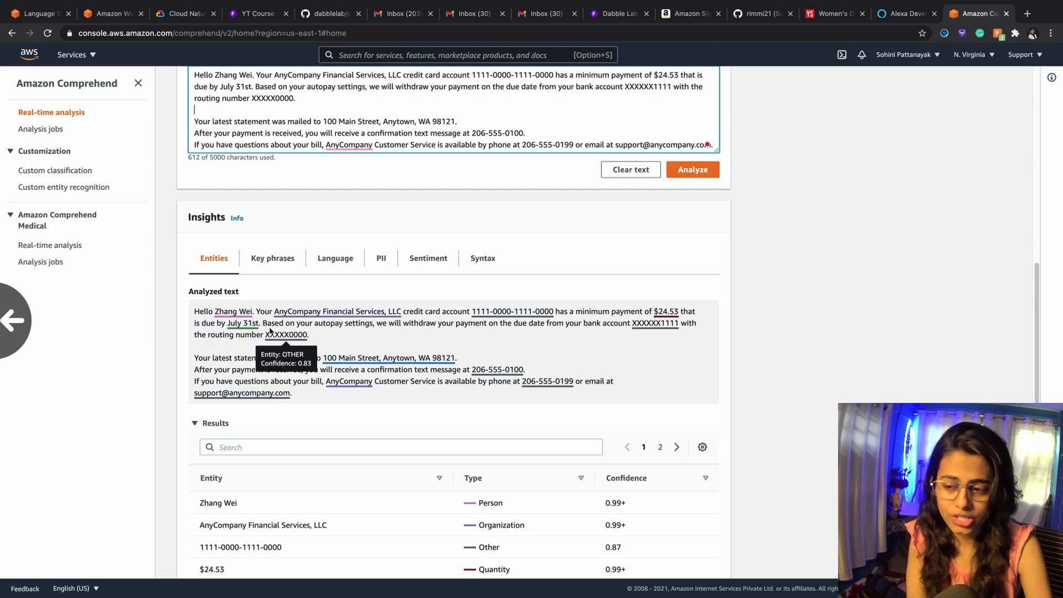
pyautogui.moveTo(357, 322)
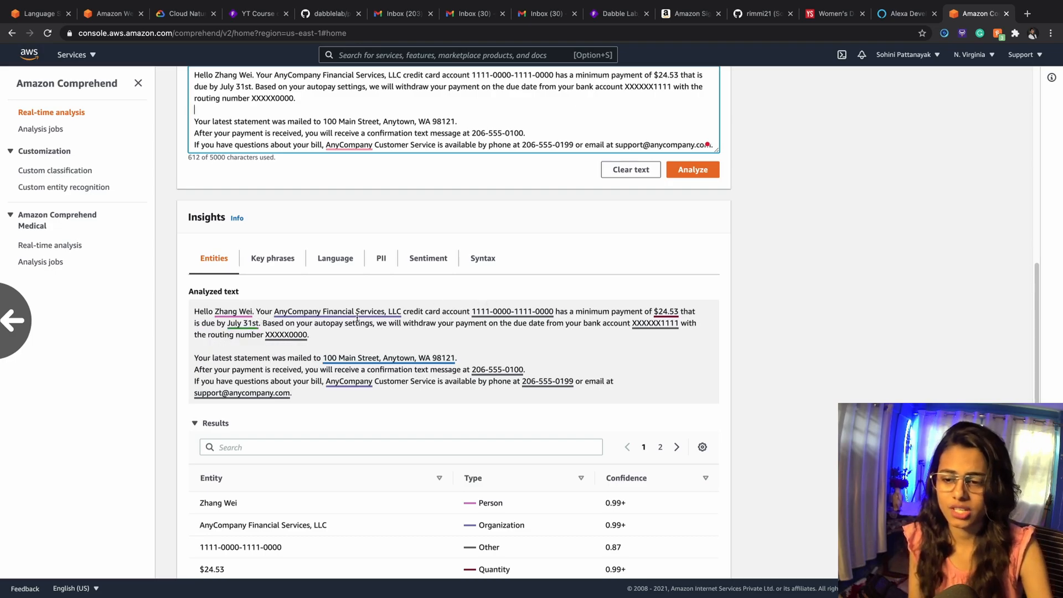
pyautogui.moveTo(655, 323)
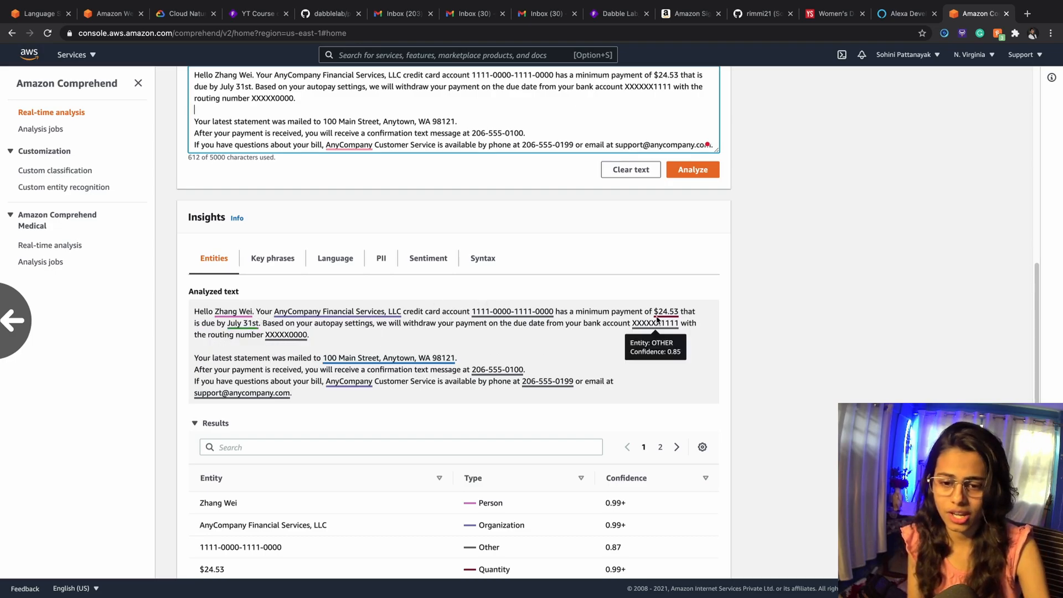
# Scroll past the entity Results table to the expanded DetectEntities API call and response
pyautogui.scroll(-3)
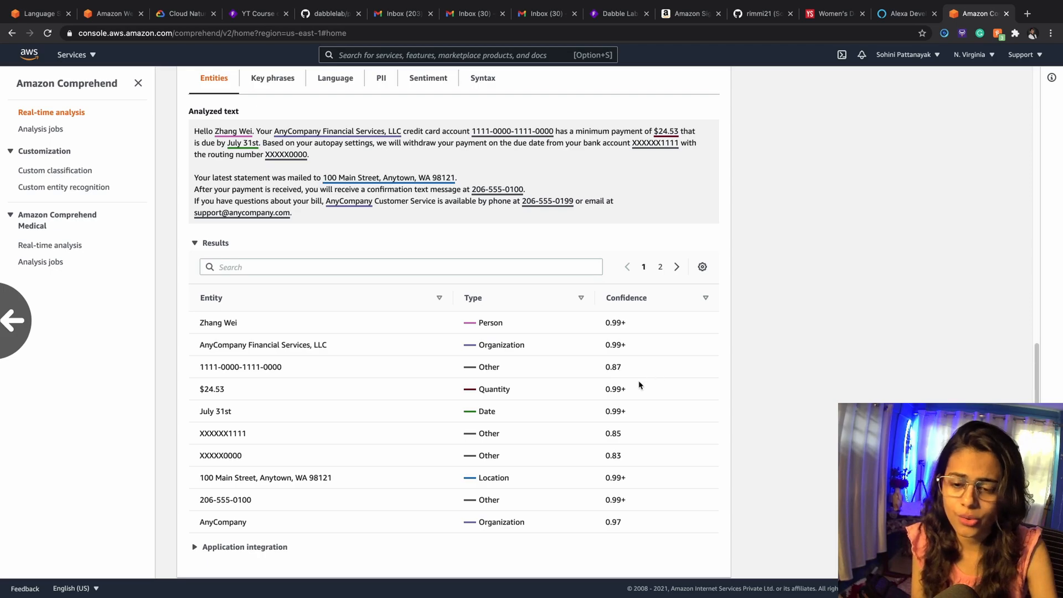
pyautogui.moveTo(508, 367)
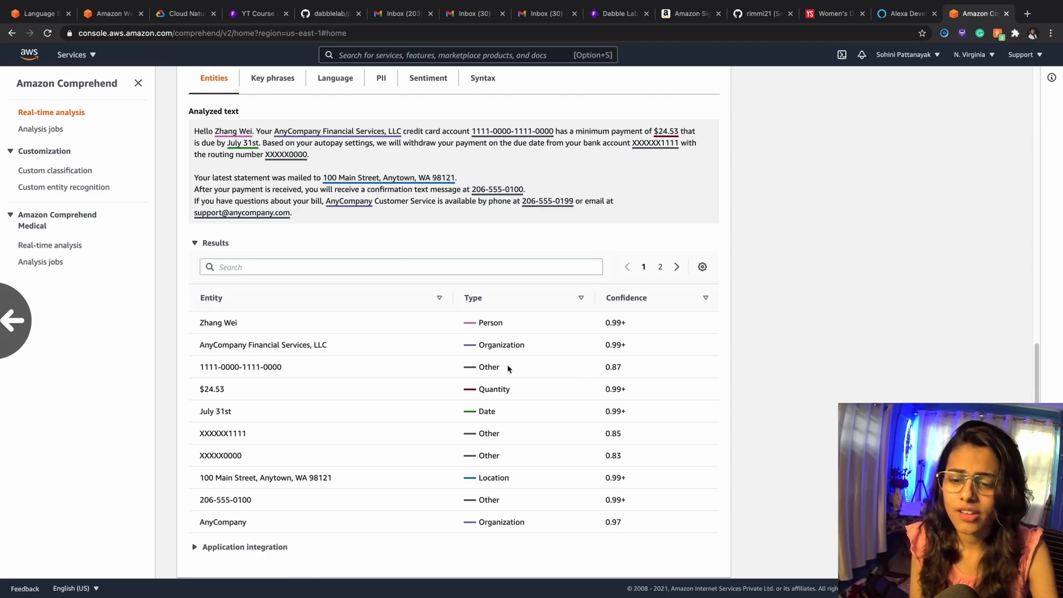
pyautogui.moveTo(502, 371)
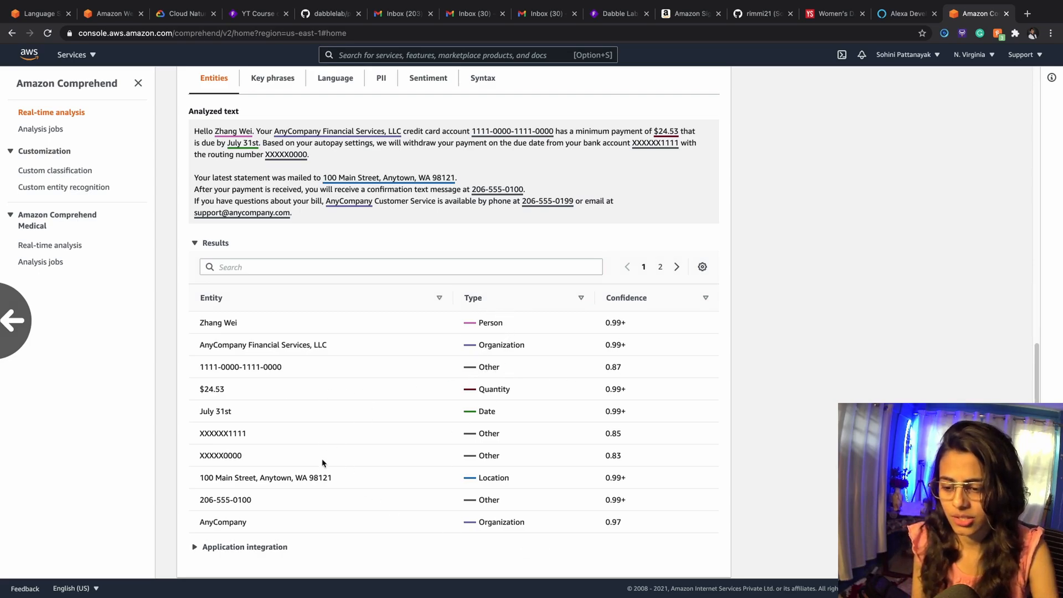
pyautogui.scroll(-3)
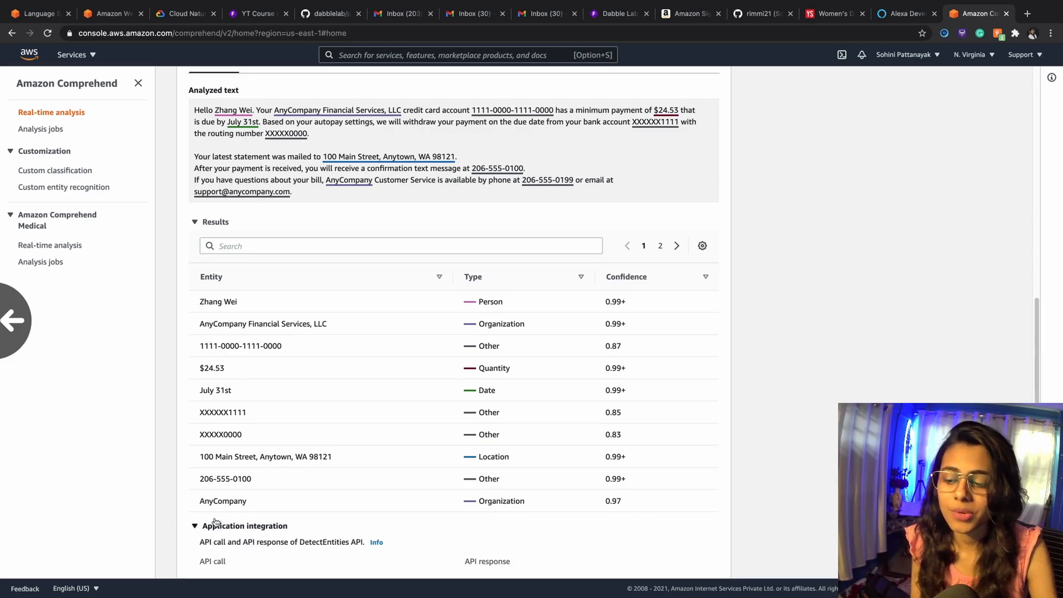
pyautogui.scroll(-3)
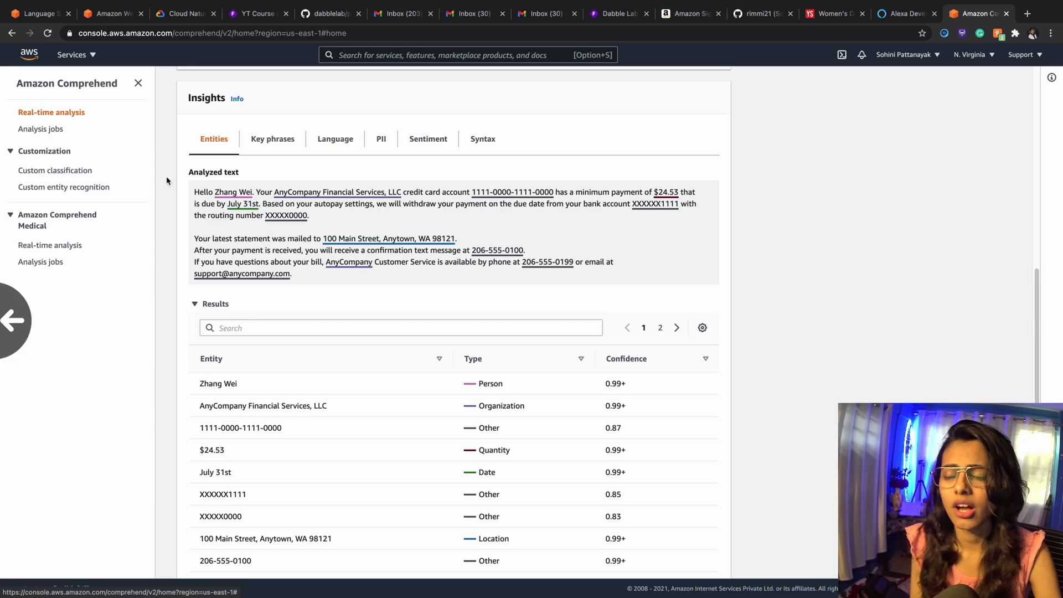
pyautogui.scroll(3)
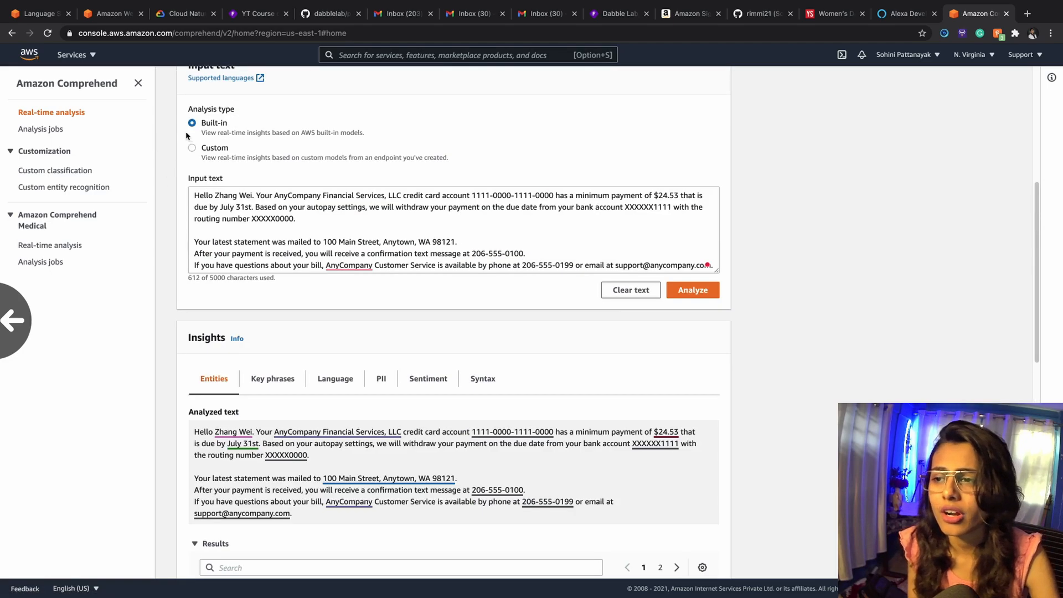
pyautogui.scroll(-3)
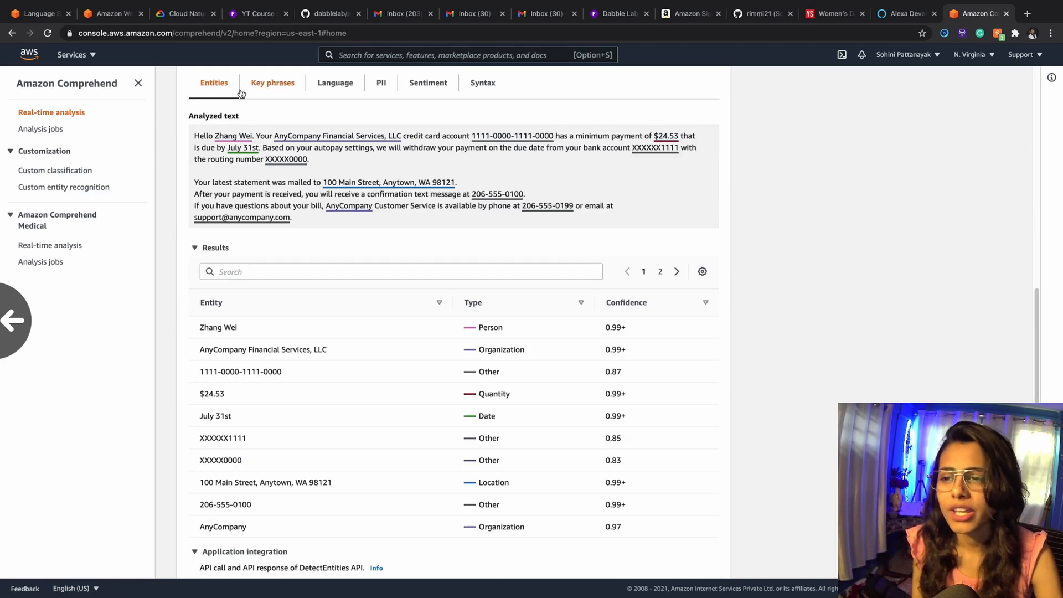
pyautogui.scroll(-3)
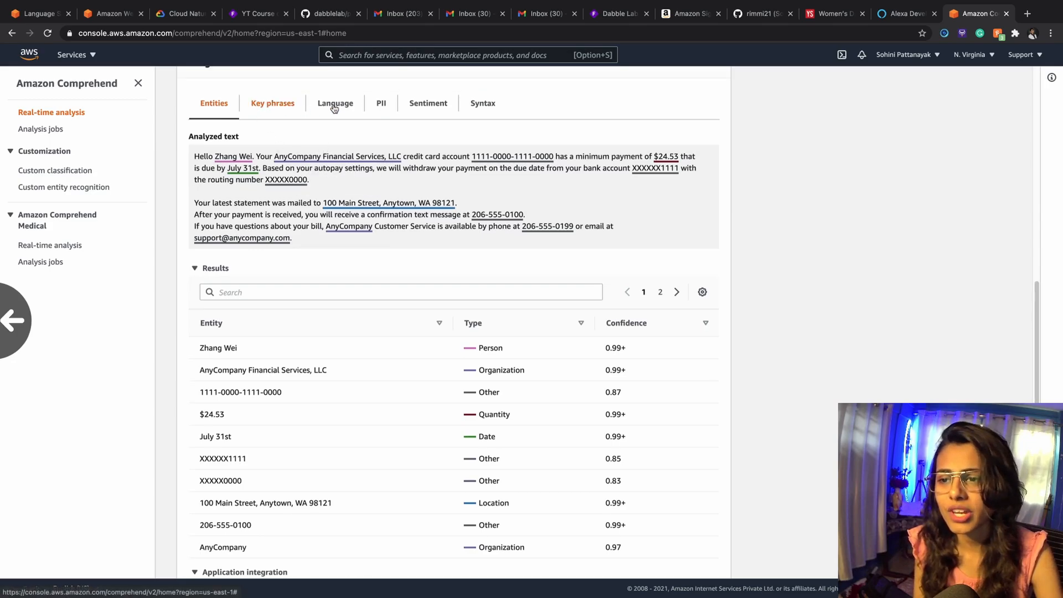
pyautogui.click(273, 103)
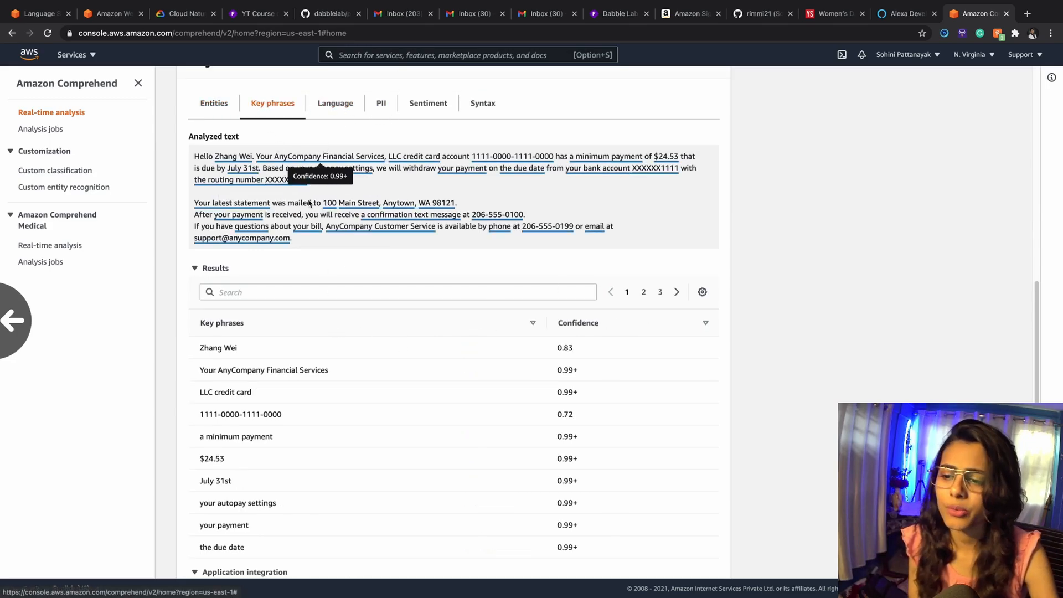
pyautogui.moveTo(548, 306)
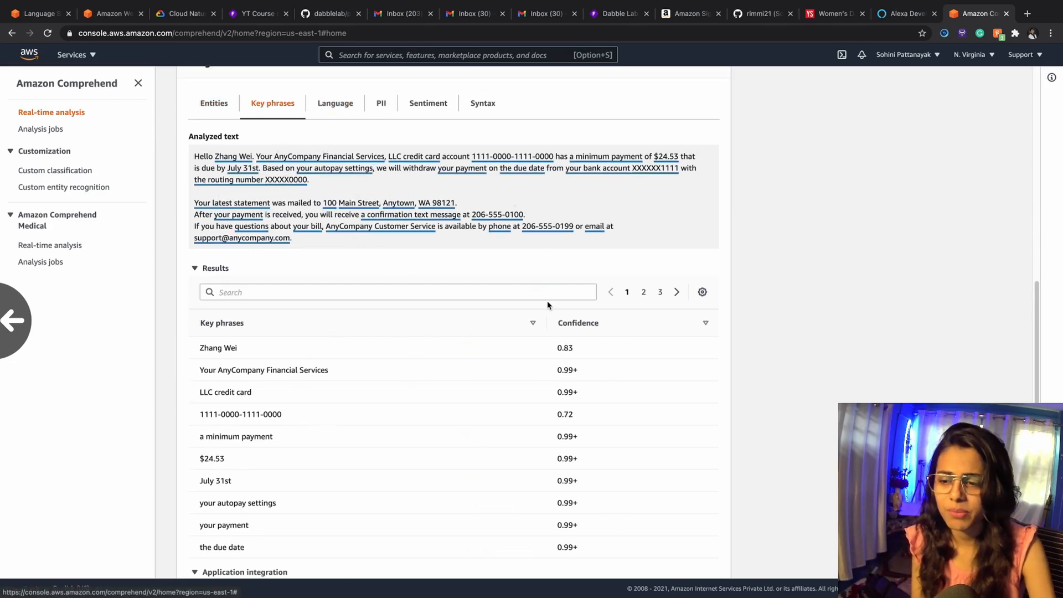
pyautogui.scroll(-3)
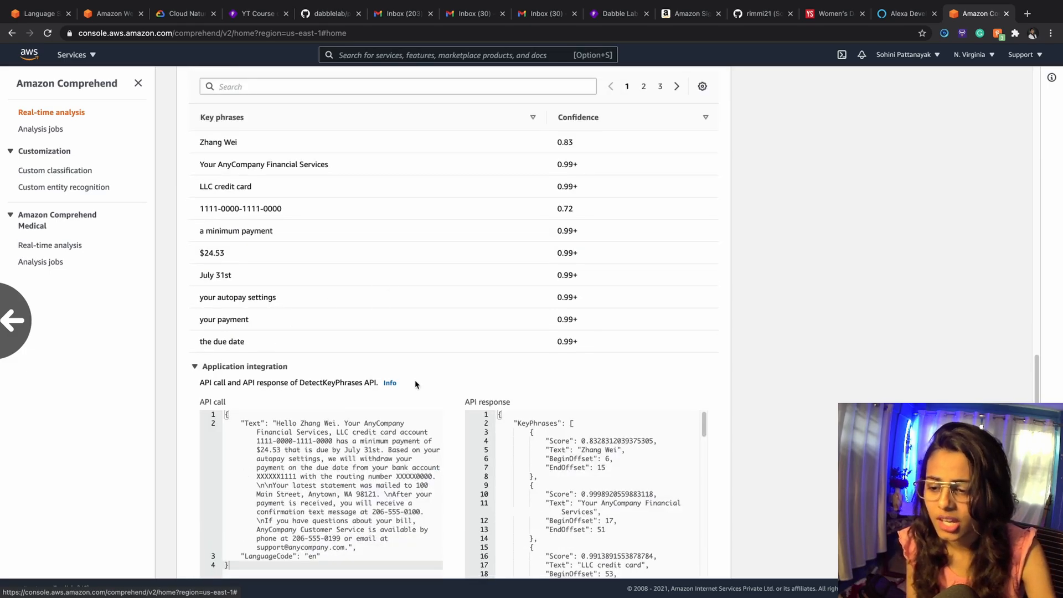
pyautogui.scroll(-3)
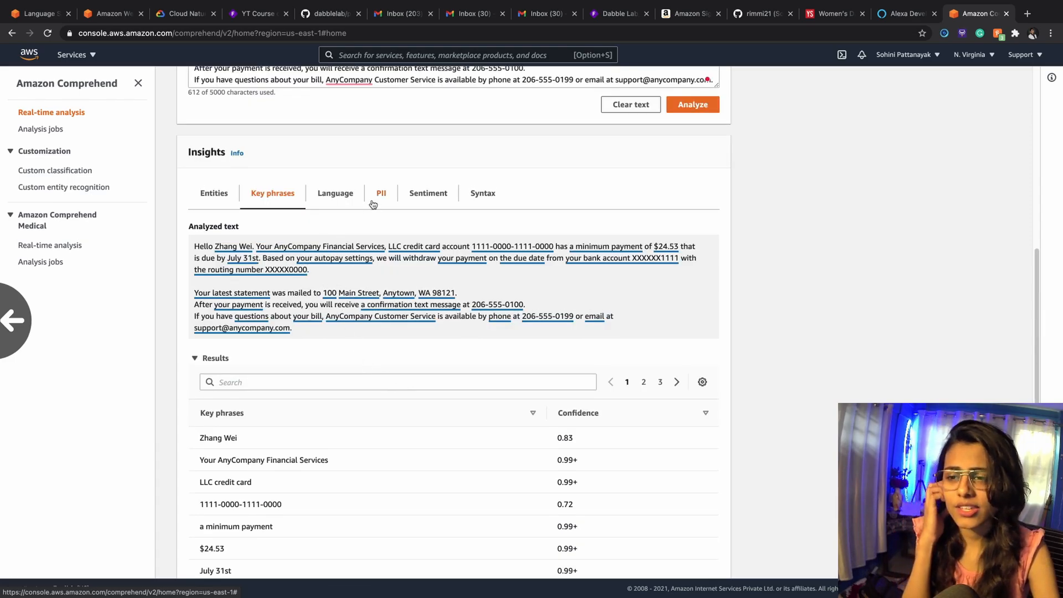
# View the Language insights: English (en) at 0.98 confidence with the DetectDominantLanguage API response
pyautogui.click(335, 193)
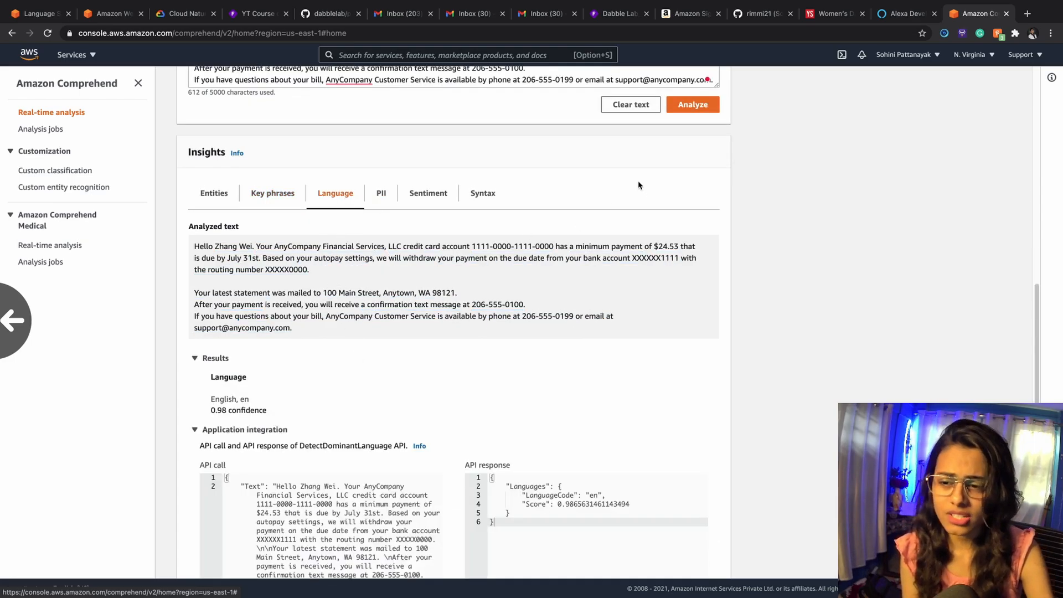
pyautogui.scroll(-3)
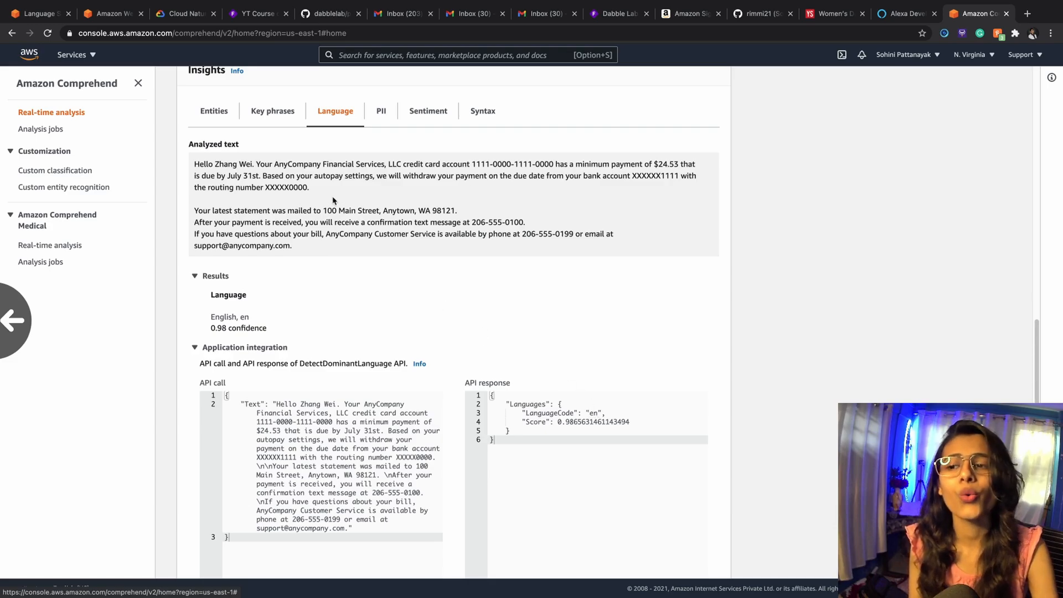
# View the PII insights: name, card number, bank account, routing number, address, phones and email at 0.99+ confidence
pyautogui.click(380, 110)
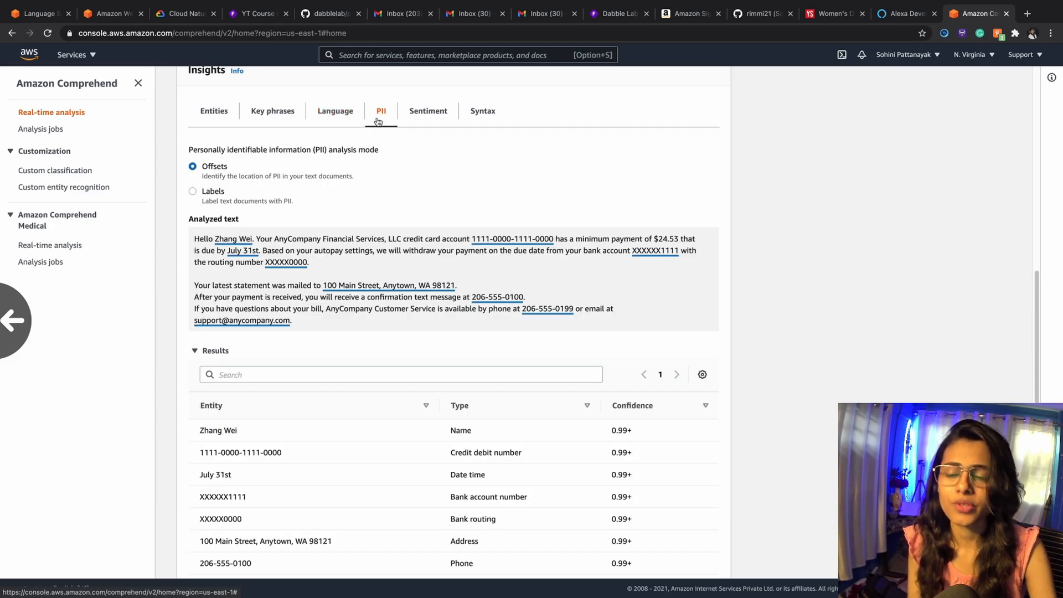
pyautogui.moveTo(171, 176)
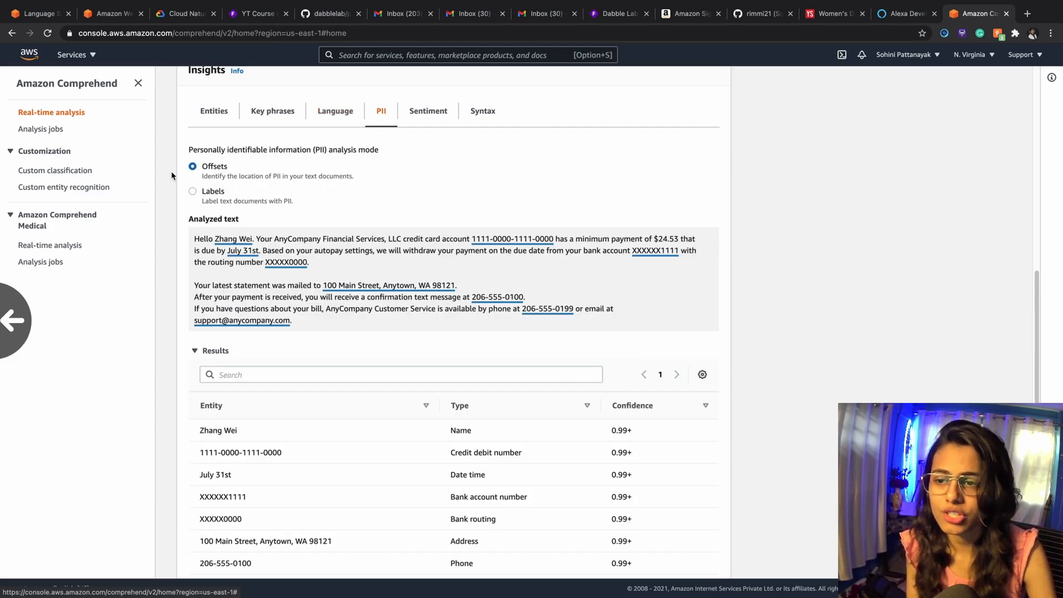
pyautogui.scroll(-3)
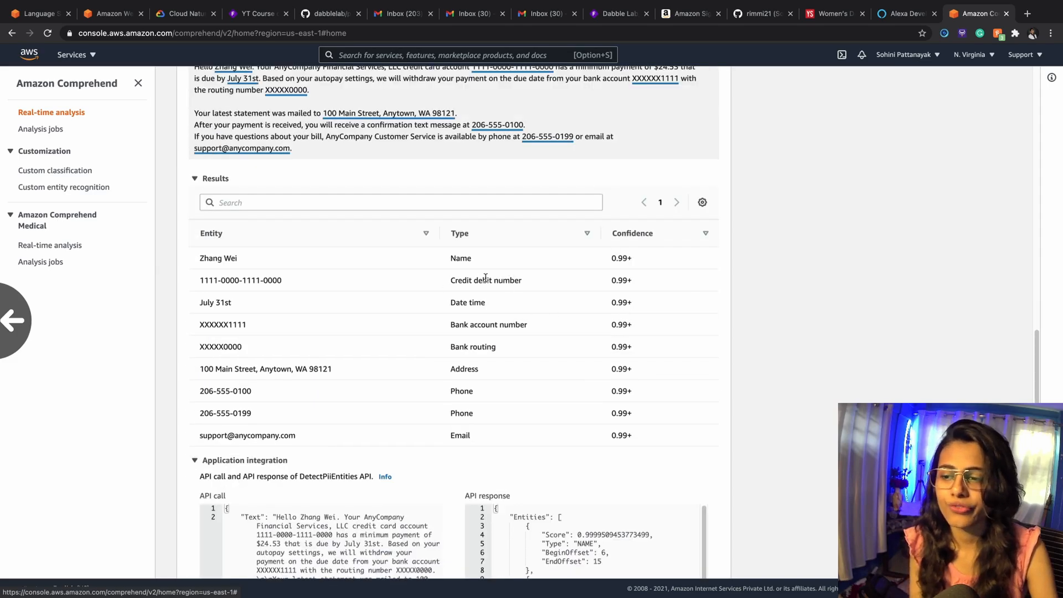
pyautogui.scroll(-3)
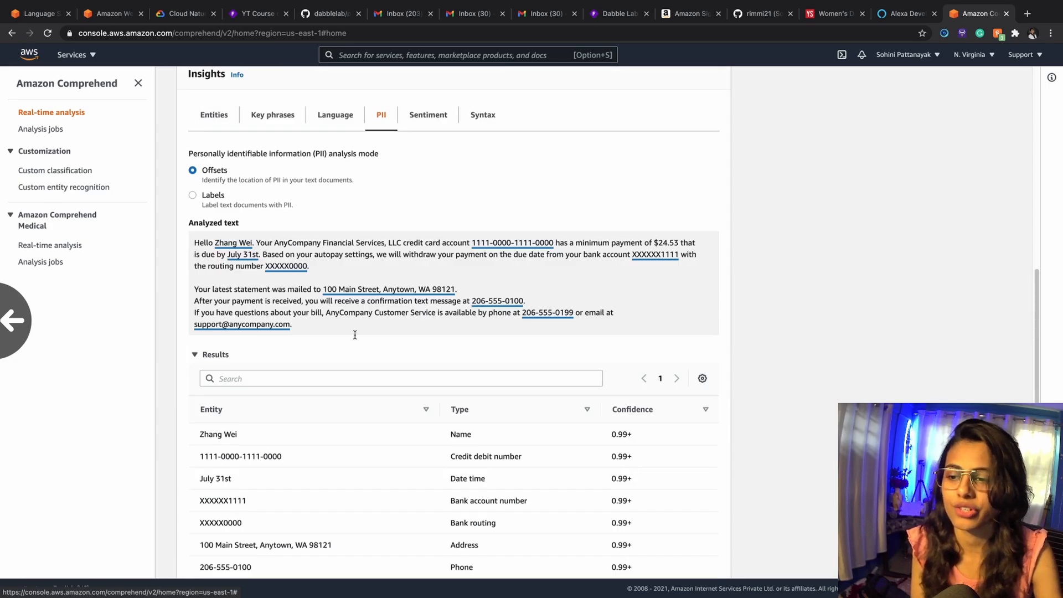
pyautogui.moveTo(286, 266)
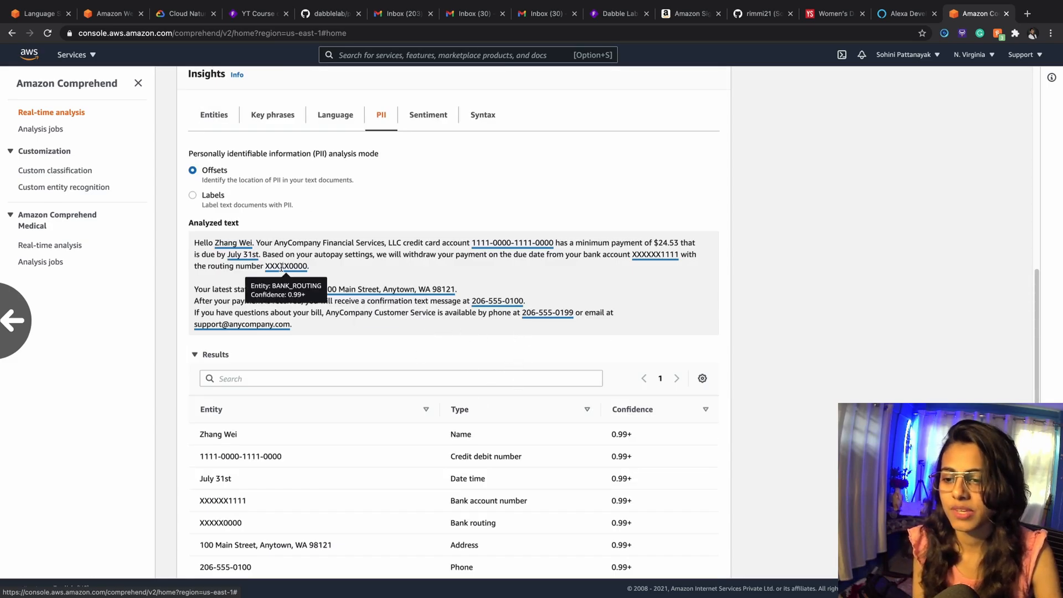
pyautogui.scroll(-3)
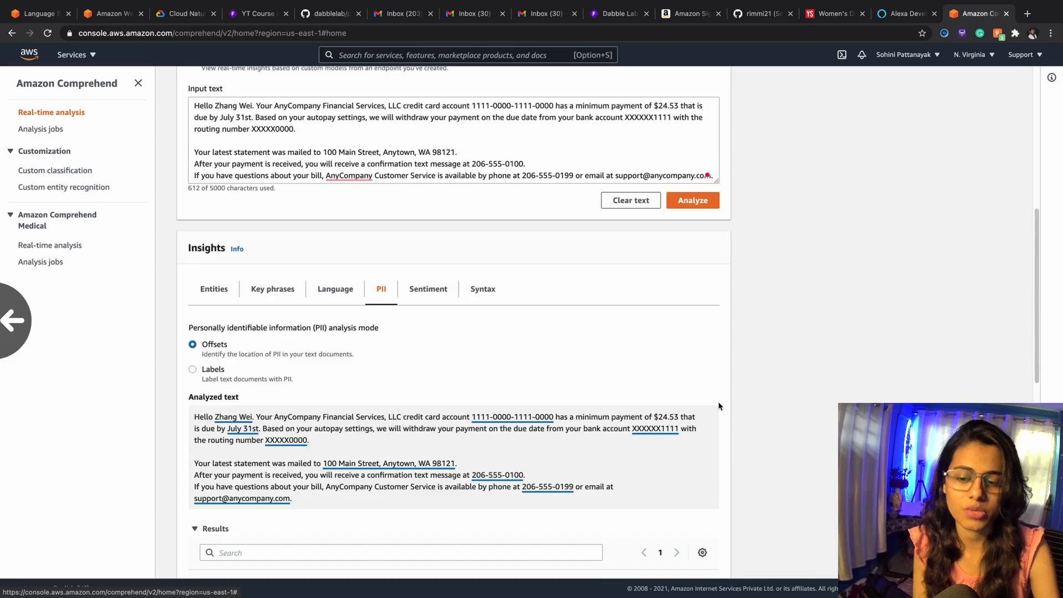
# View the Sentiment insights: Neutral 0.98, Negative 0.01, Positive and Mixed 0.00, with the DetectSentiment response
pyautogui.click(428, 288)
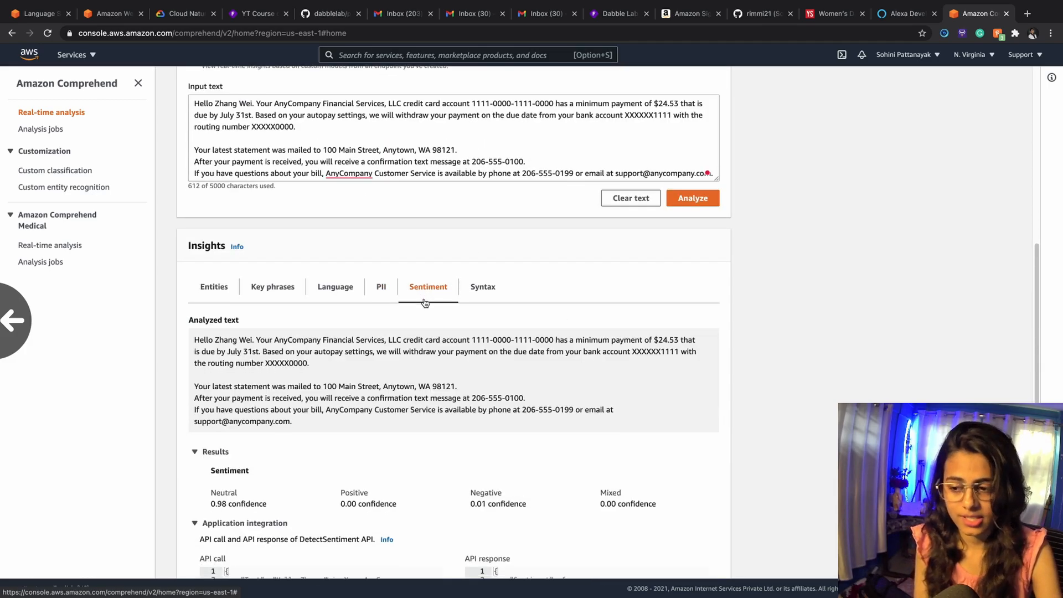
pyautogui.scroll(-3)
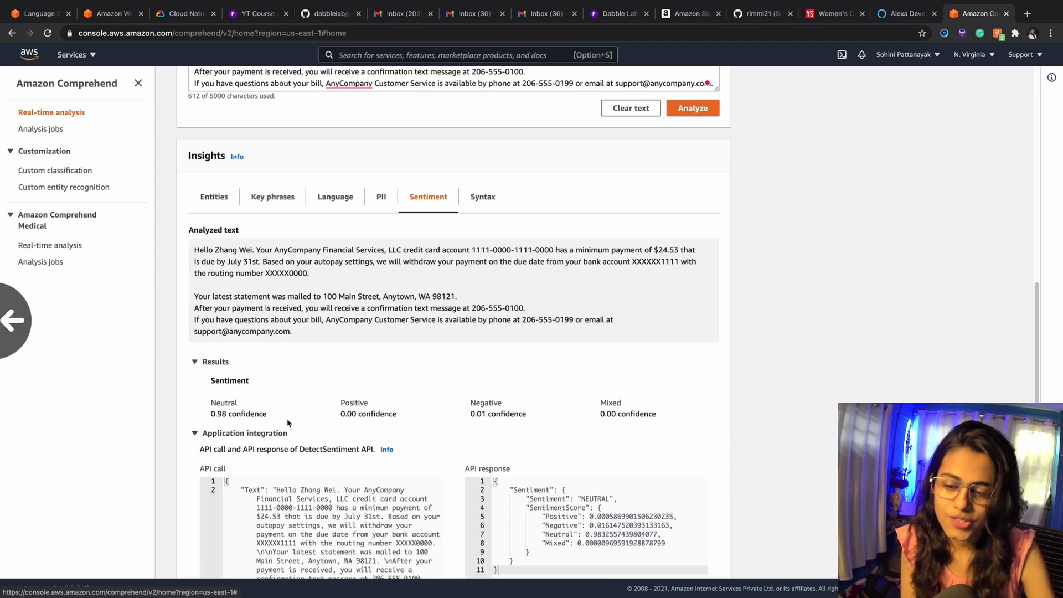
pyautogui.moveTo(540, 396)
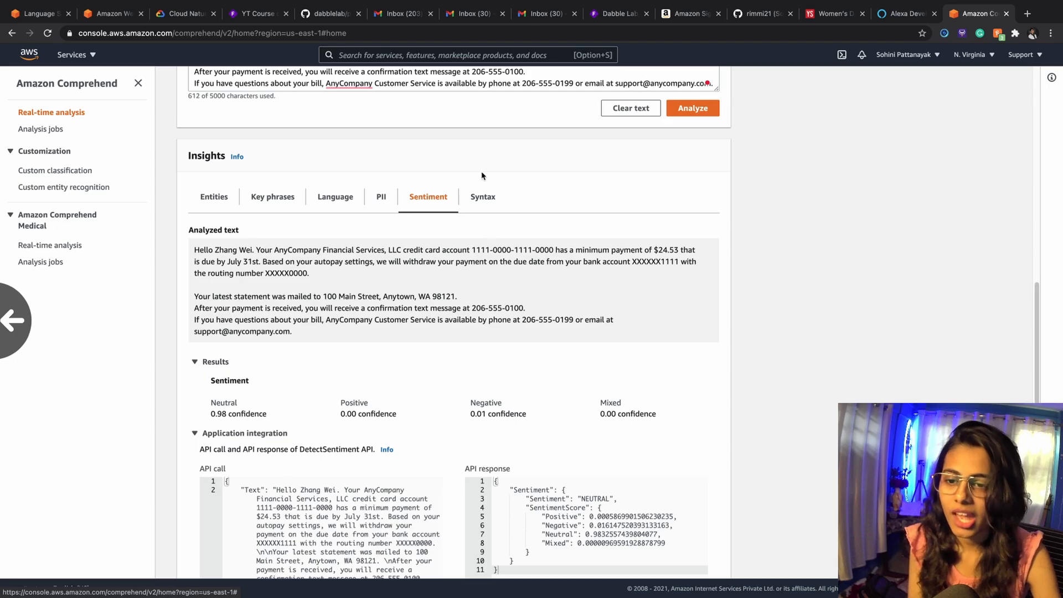
pyautogui.scroll(-3)
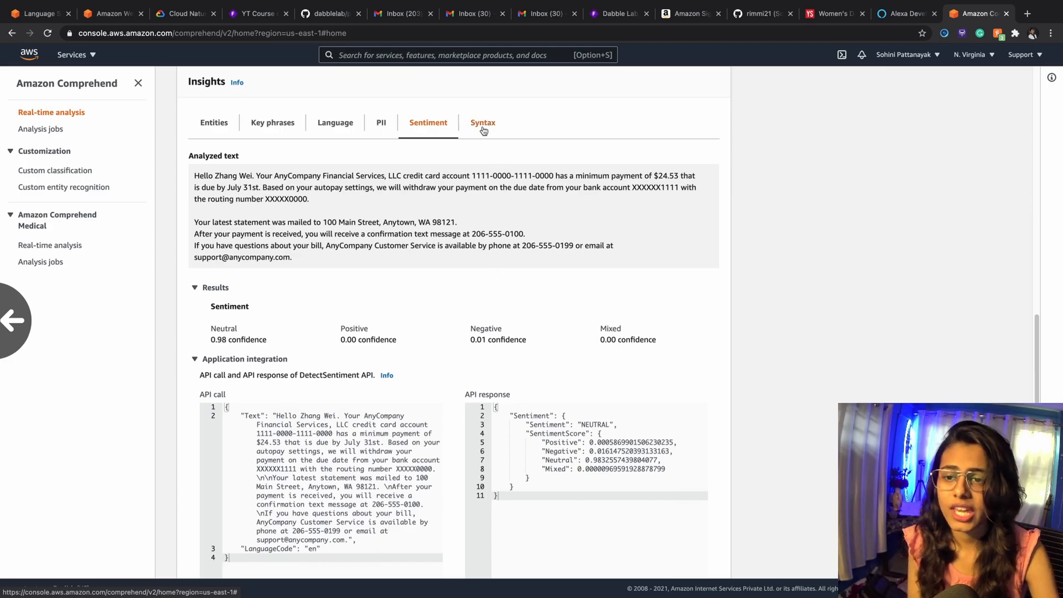
# View the Syntax insights tagging each word's part of speech, e.g. Hello as Interjection, with the DetectSyntax call
pyautogui.click(483, 123)
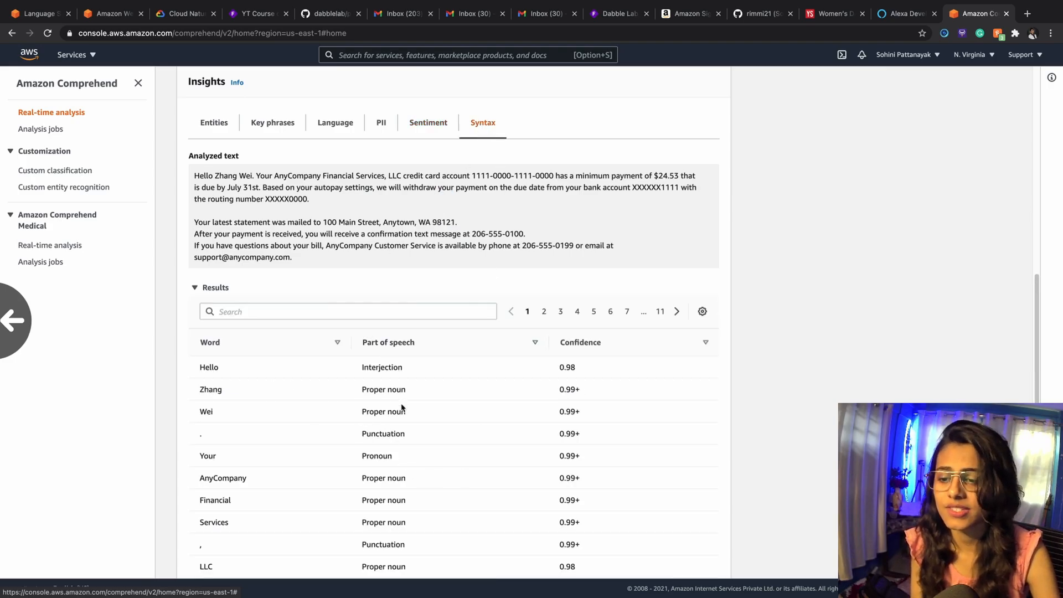
pyautogui.scroll(-3)
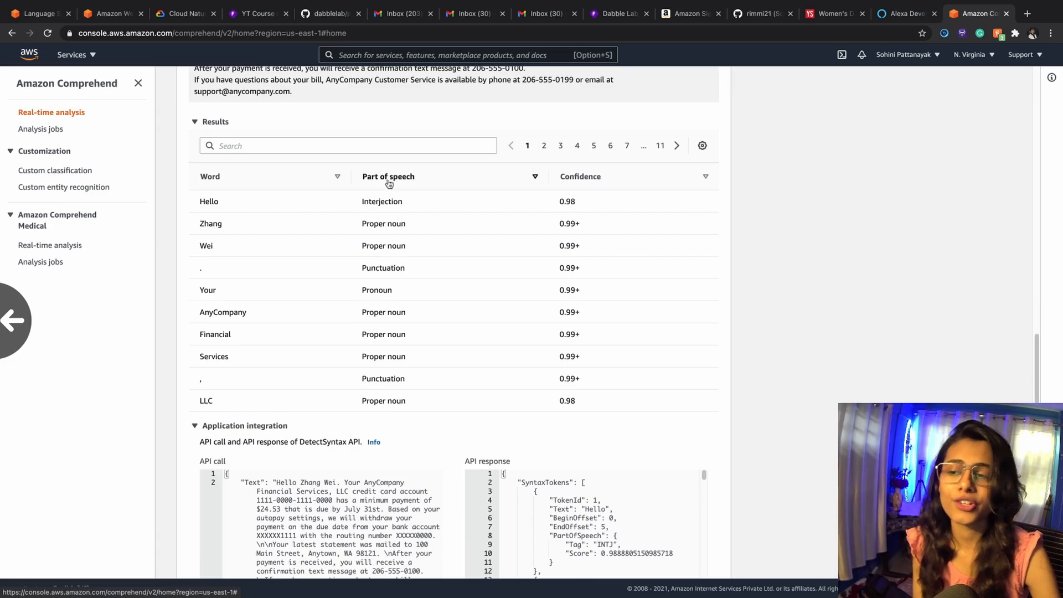
pyautogui.moveTo(443, 385)
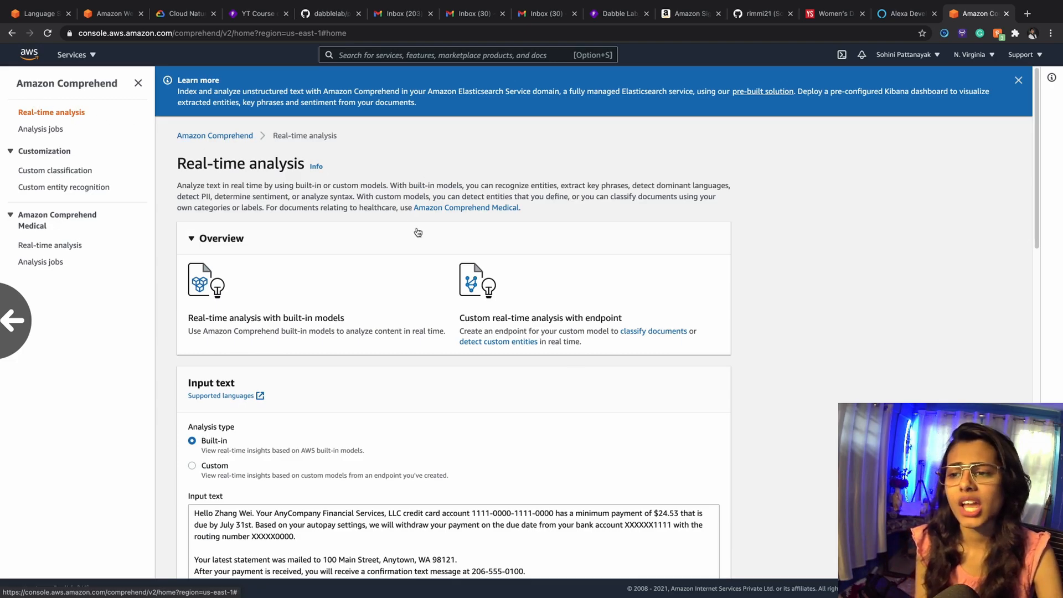
pyautogui.moveTo(333, 217)
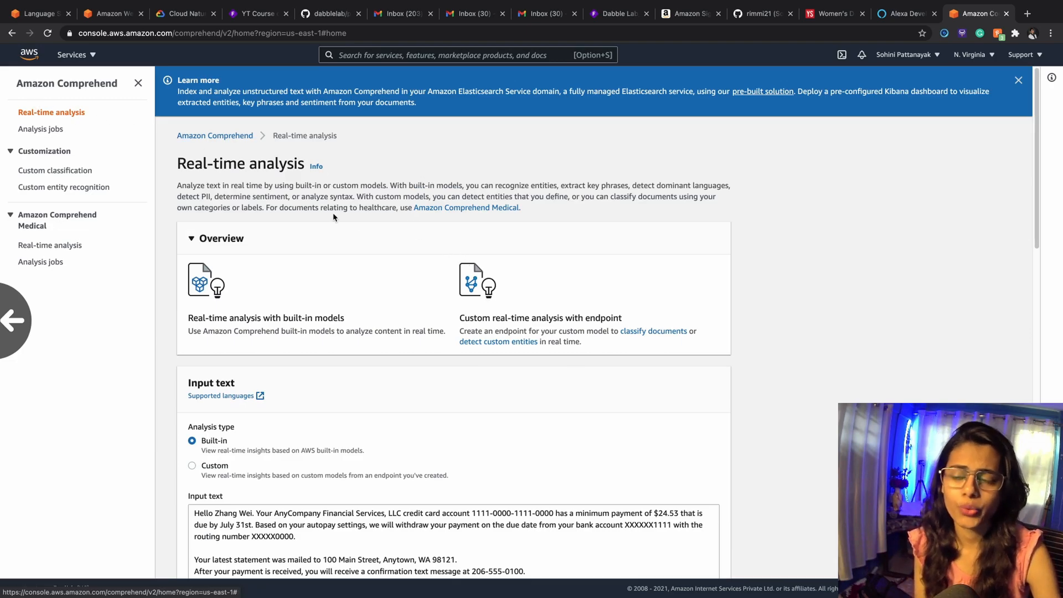
pyautogui.scroll(-3)
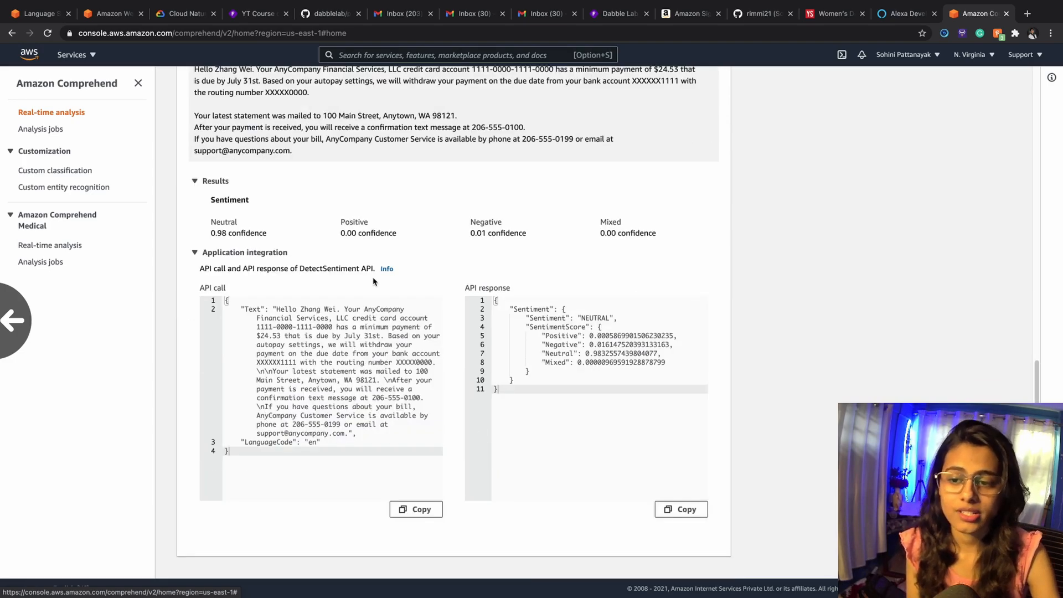
pyautogui.moveTo(410, 249)
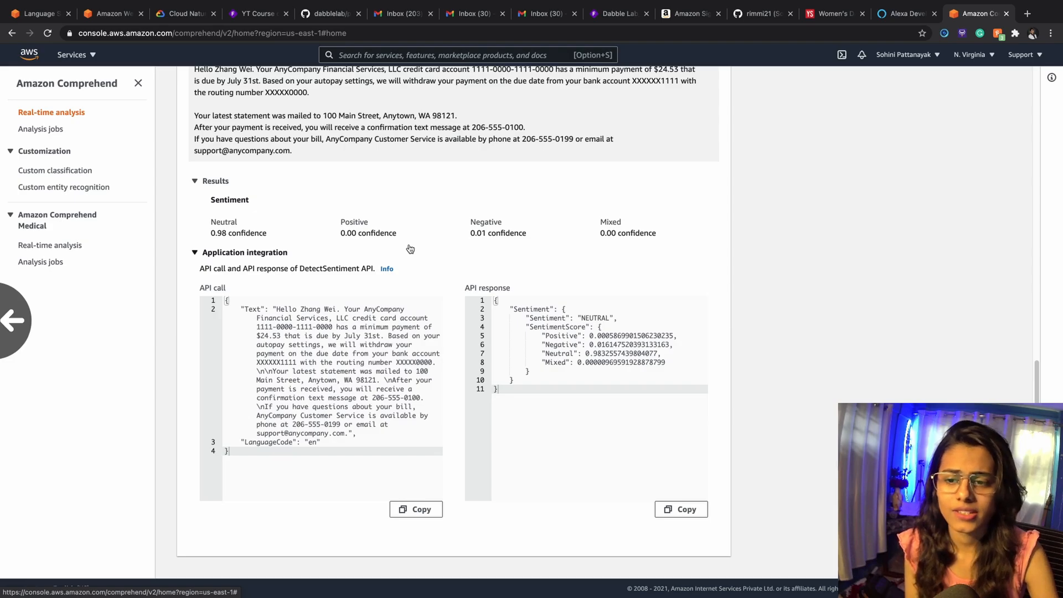
pyautogui.moveTo(447, 225)
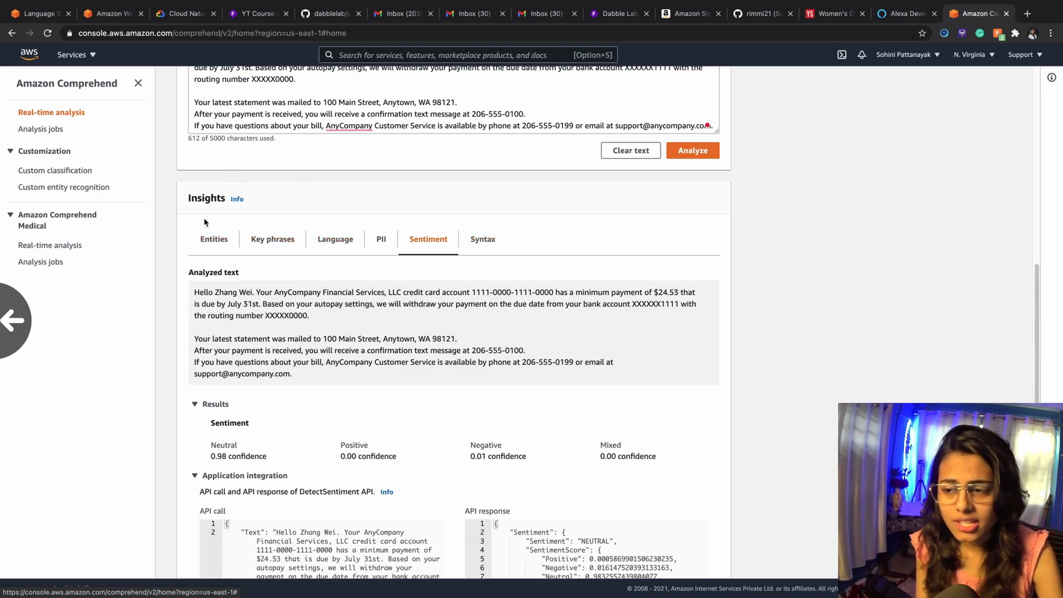
pyautogui.moveTo(334, 243)
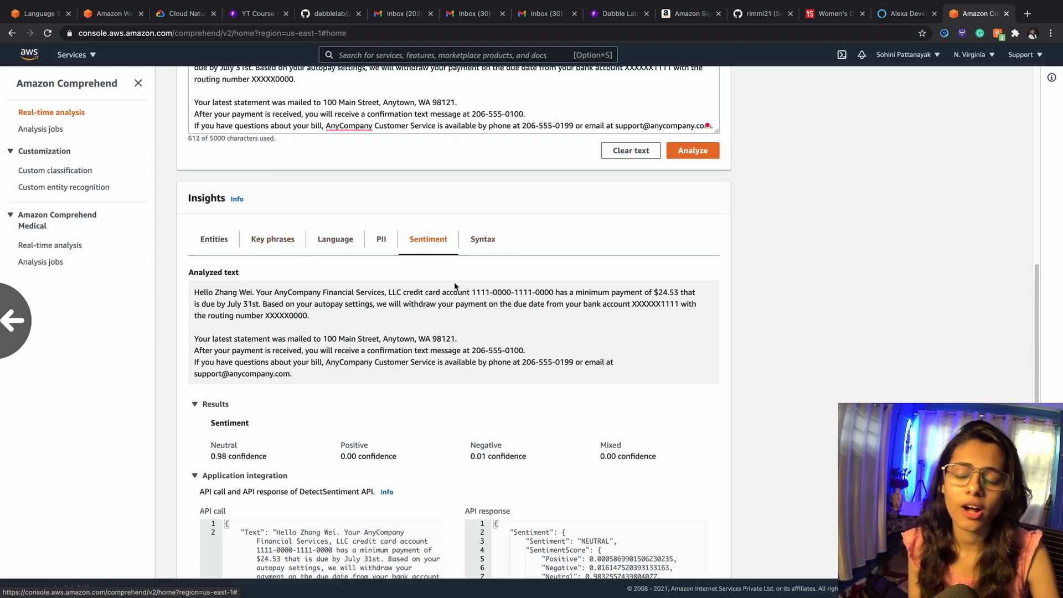
pyautogui.moveTo(511, 210)
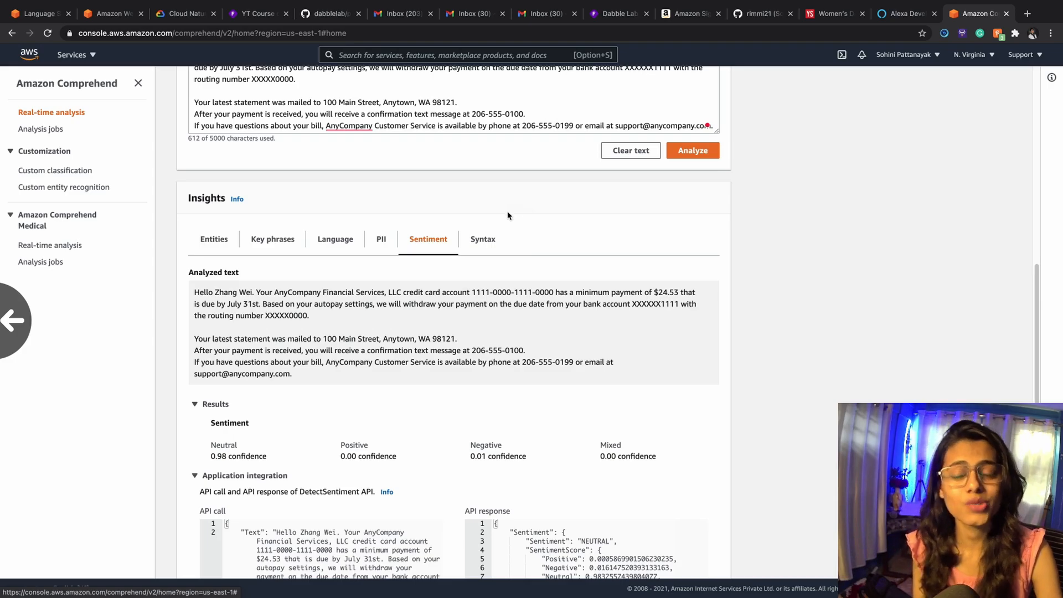
pyautogui.moveTo(503, 211)
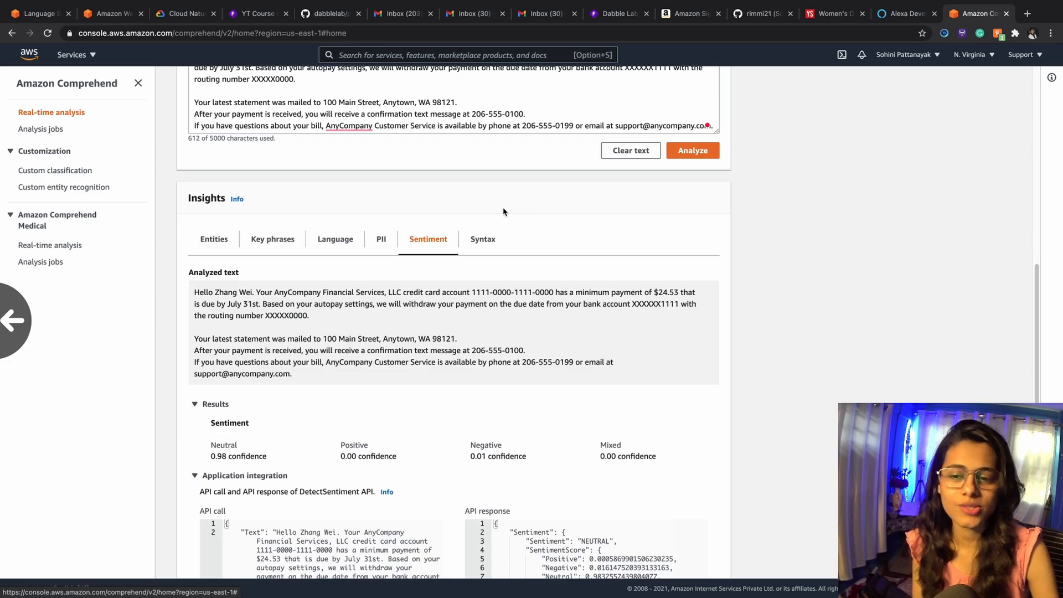